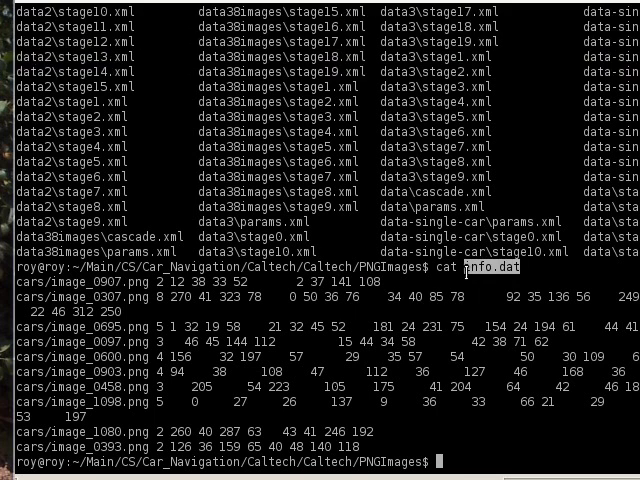
Run opencv_createsamples -vec vec -info info.dat, reporting 38 samples created.
{"action": "type", "text": "info.dat"}
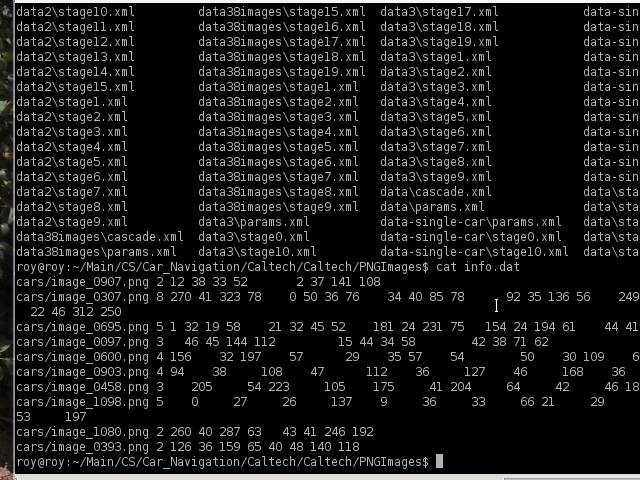
{"action": "type", "text": "opencv_createsamples"}
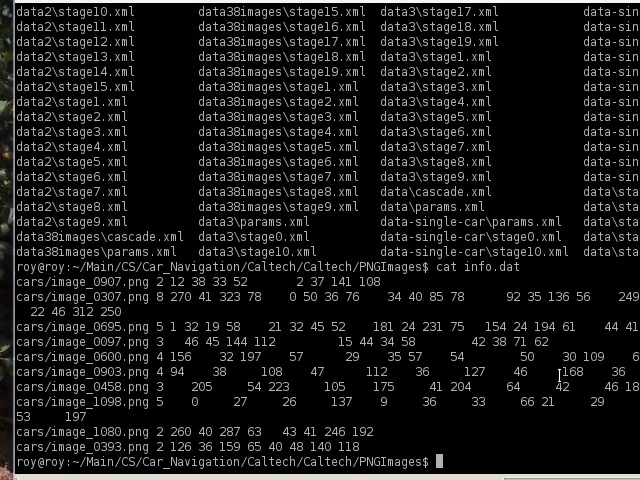
{"action": "type", "text": "opencv_createsamples -vec vec -info info.dat"}
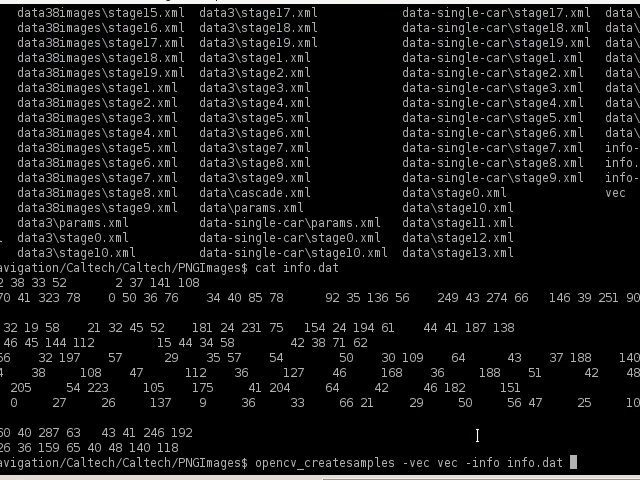
{"action": "key", "text": "Return"}
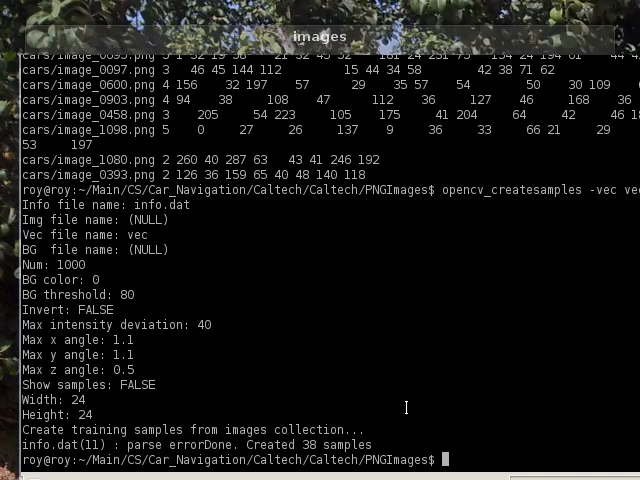
{"action": "type", "text": "ls vec*"}
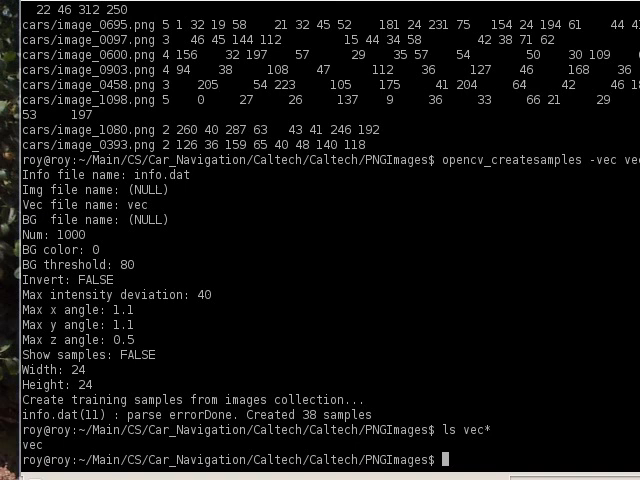
{"action": "mouse_move", "coordinate": [348, 356]}
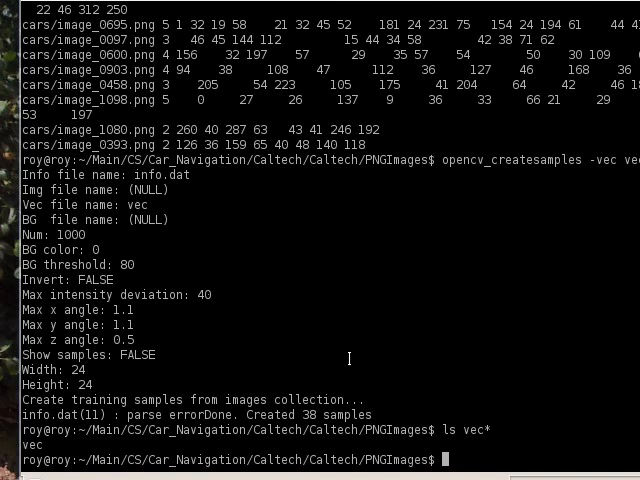